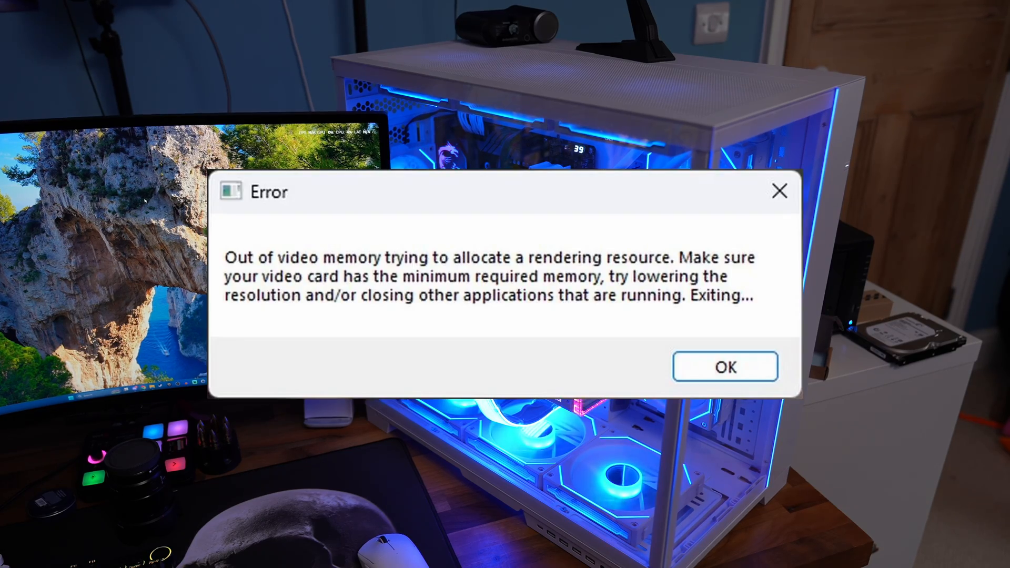
Step: Dismiss the Windows error and land on CPU Current Limit in Advanced CPU Configuration
click(723, 366)
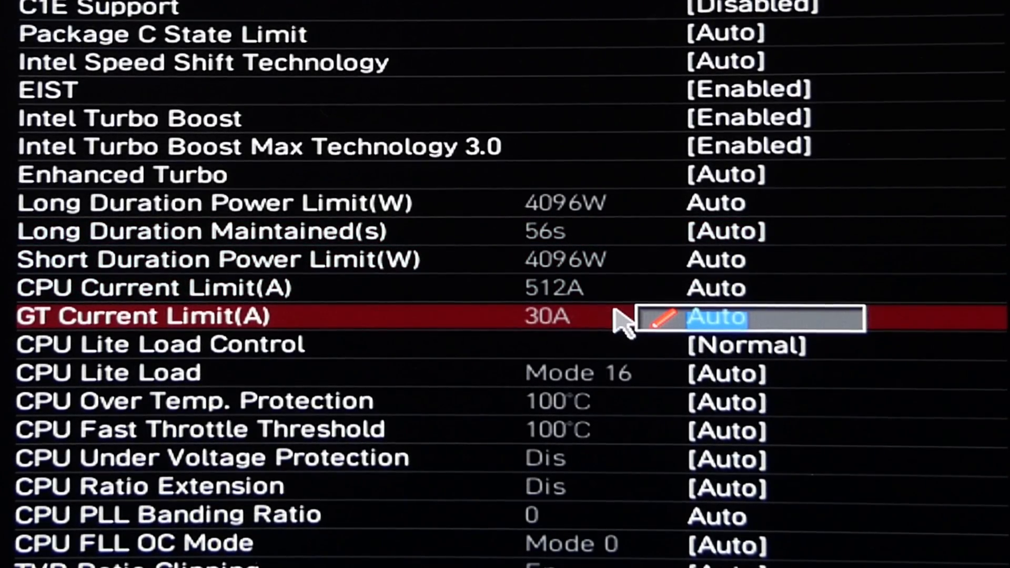
key(Up)
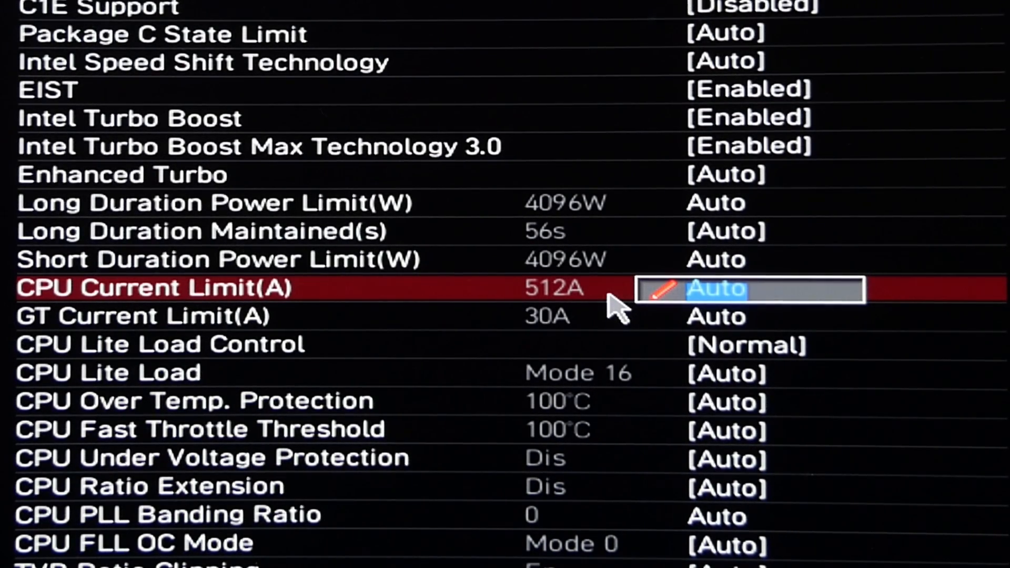
key(up)
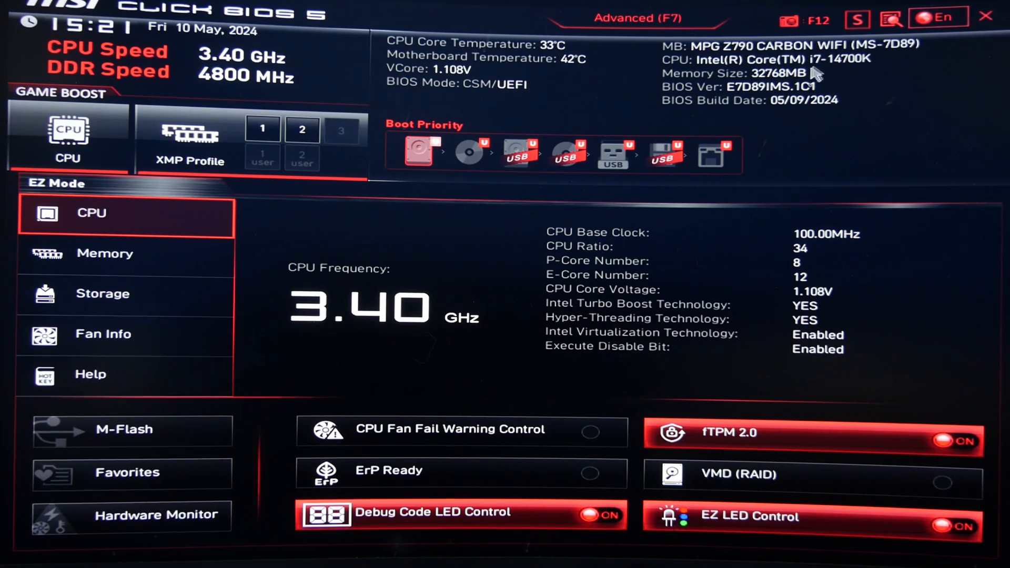
Step: View the two 16384 MB Corsair 4800 MHz modules with XMP Profiles 1 and 2
click(302, 131)
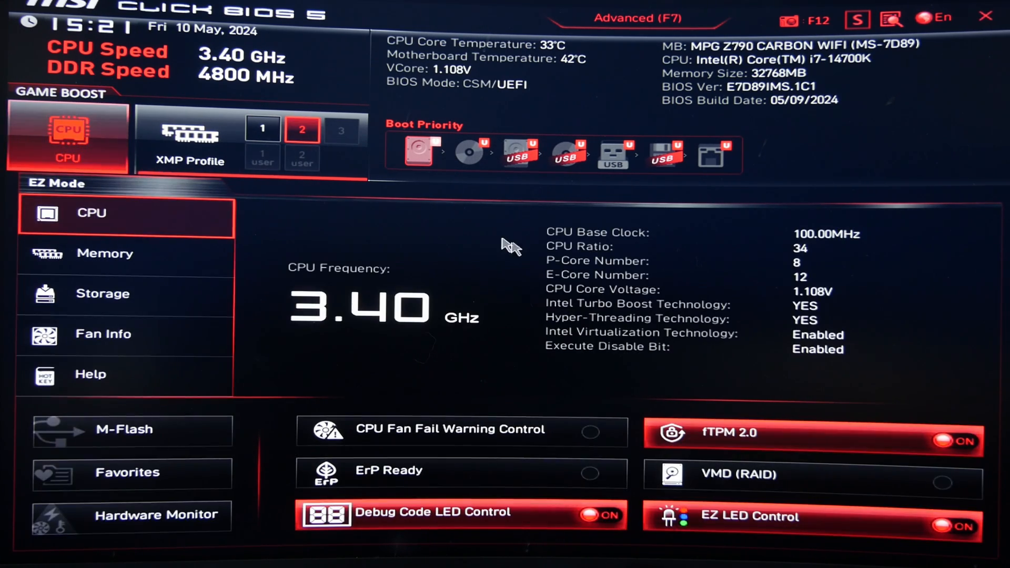
mouse_move(498, 243)
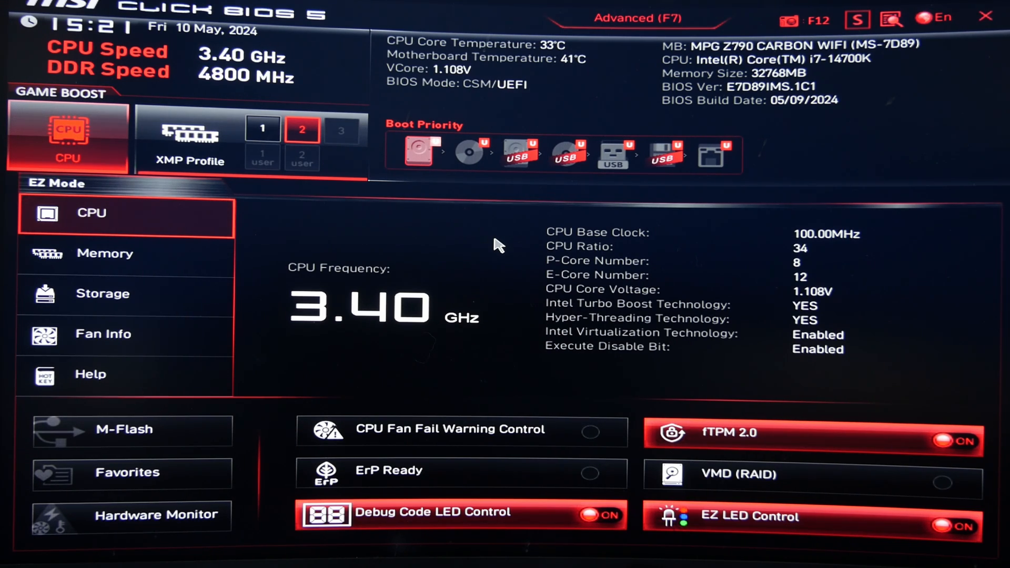
mouse_move(276, 282)
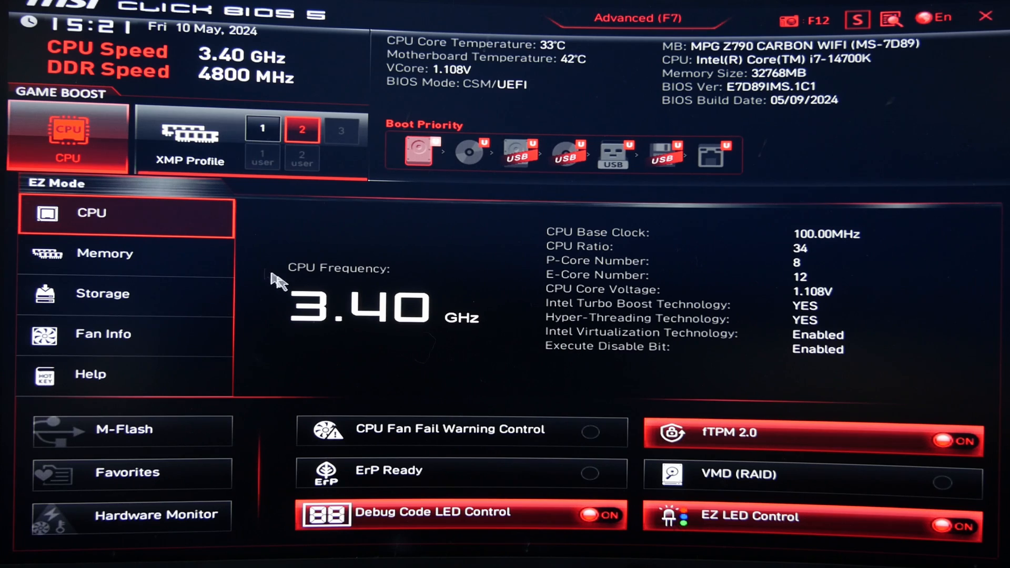
click(104, 254)
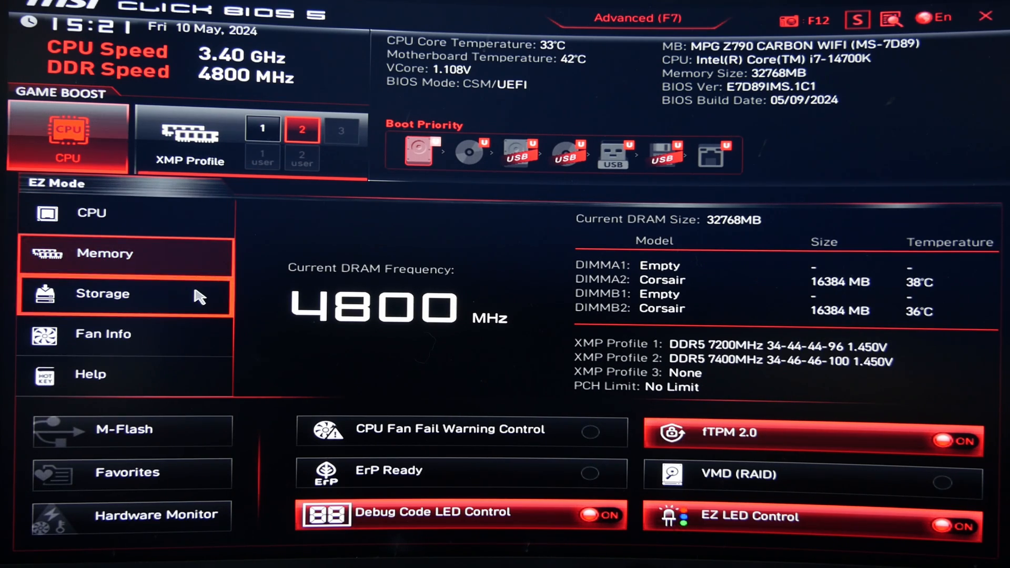
click(91, 373)
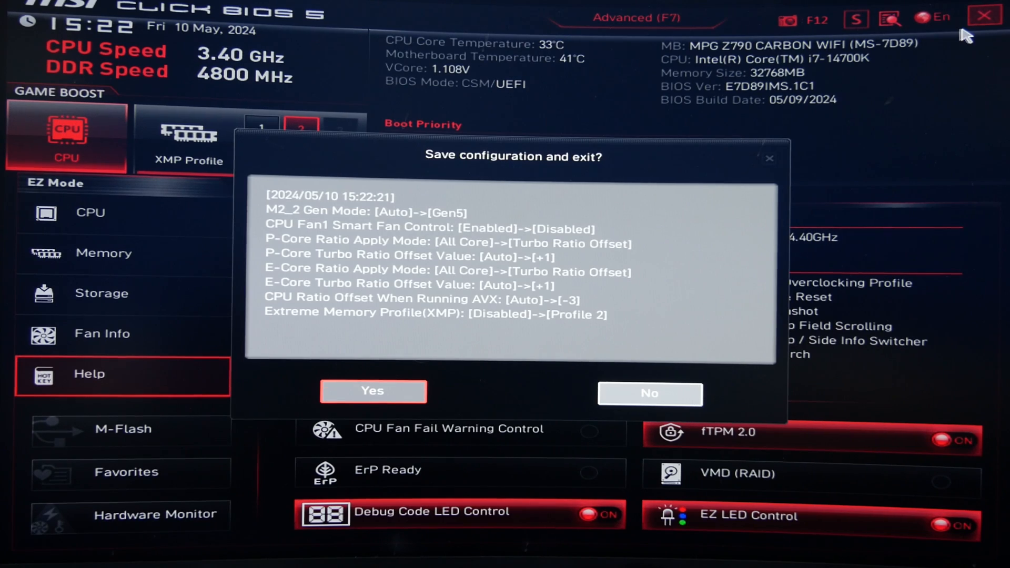
mouse_move(612, 183)
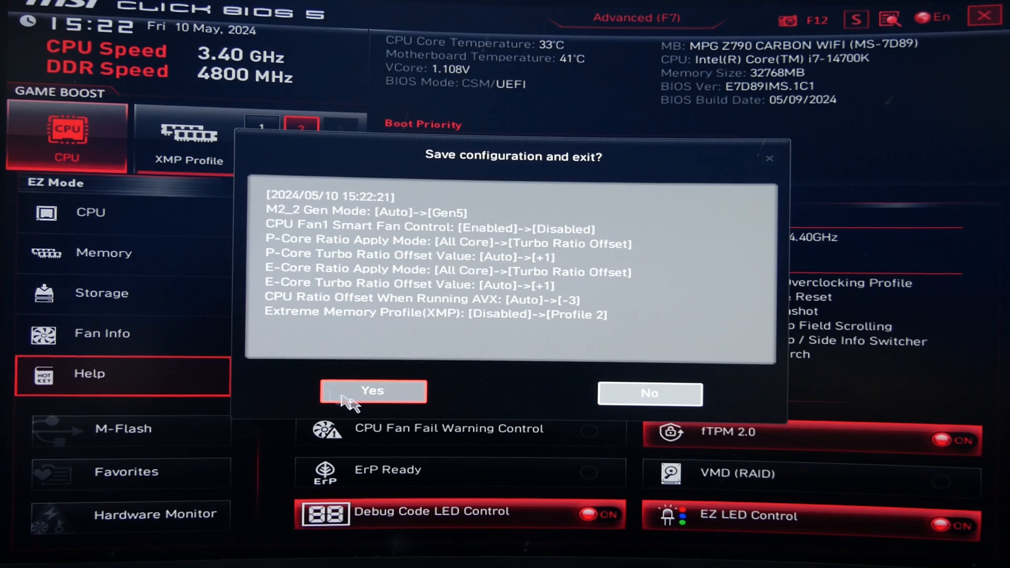
Step: Confirm Yes to save XMP Profile 2, Gen5 M.2 and ratio-offset changes and reboot
click(372, 391)
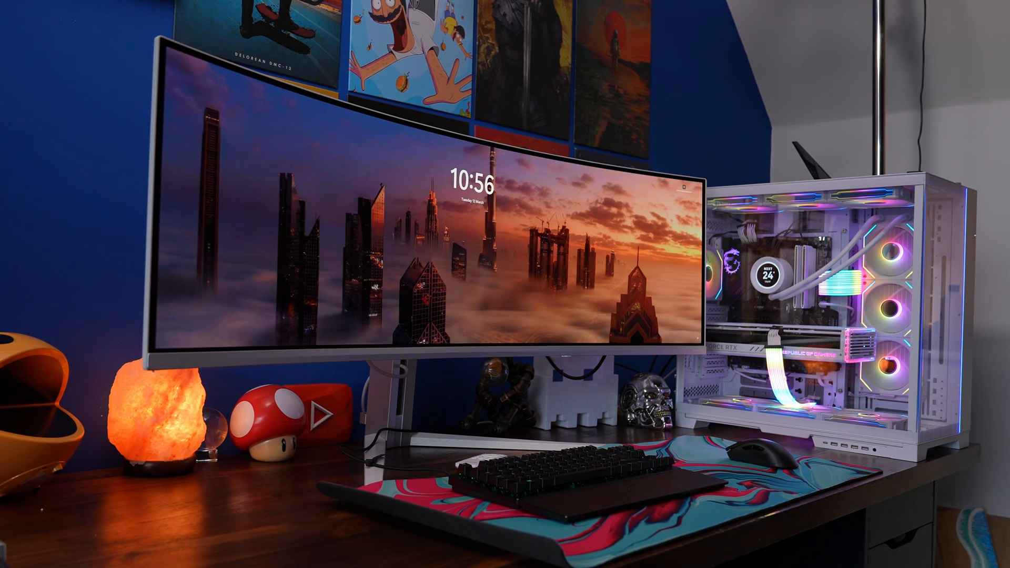